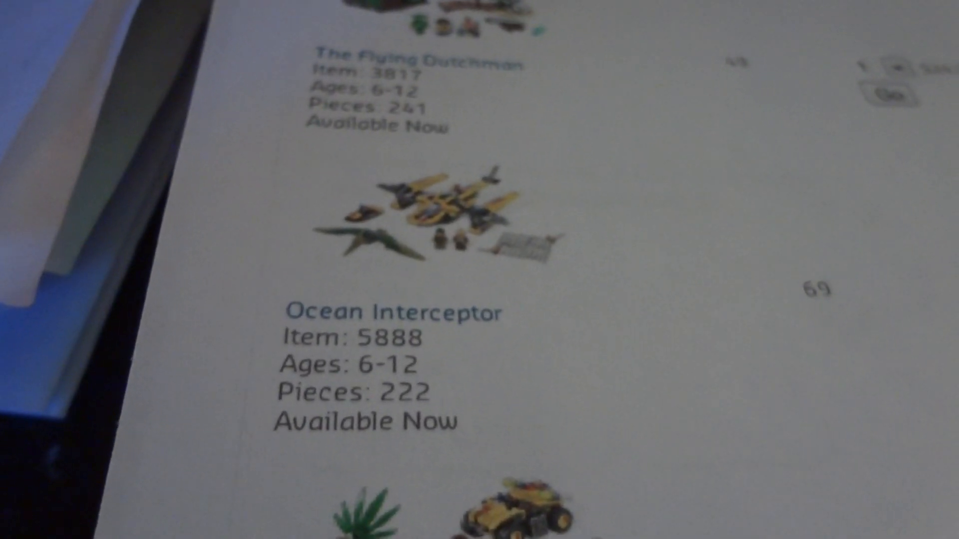
scroll("down", 3)
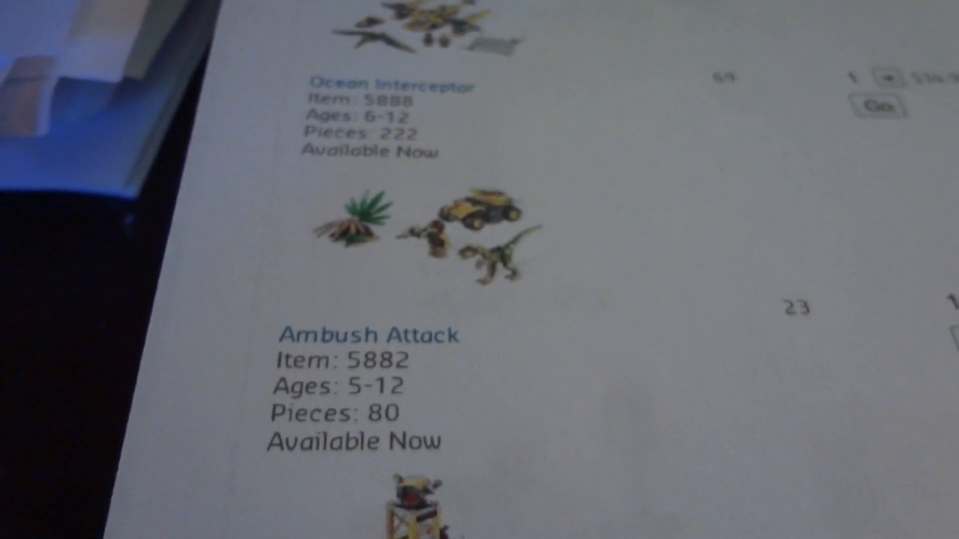
scroll("down", 3)
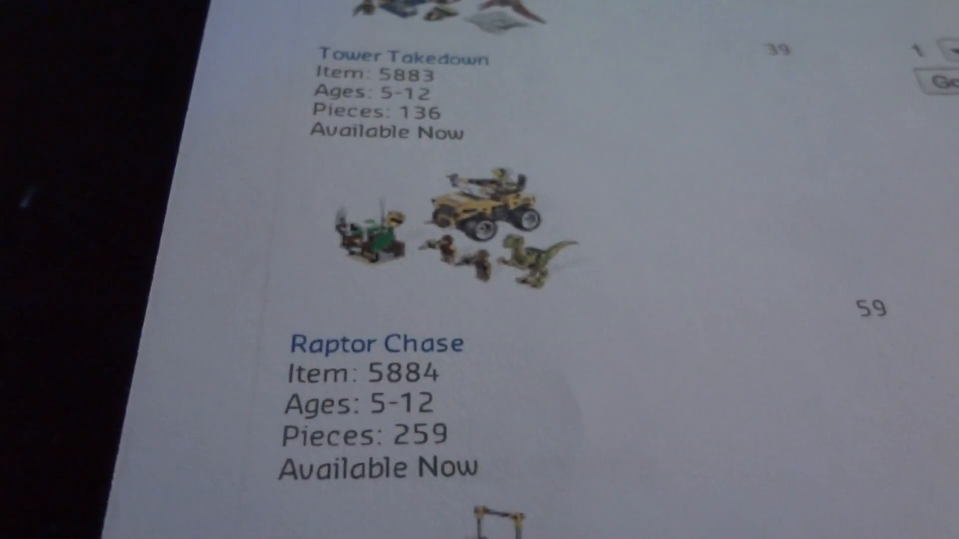
scroll("down", 3)
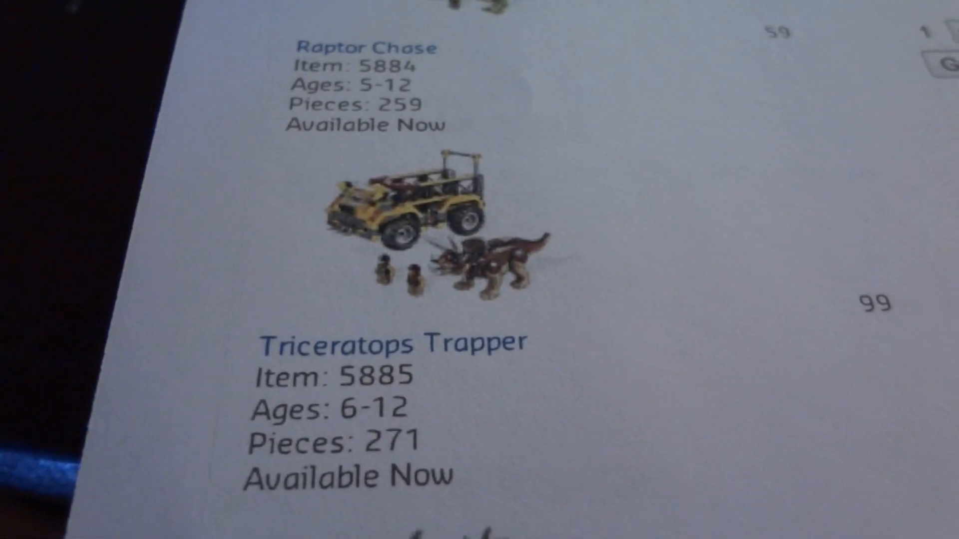
scroll("down", 3)
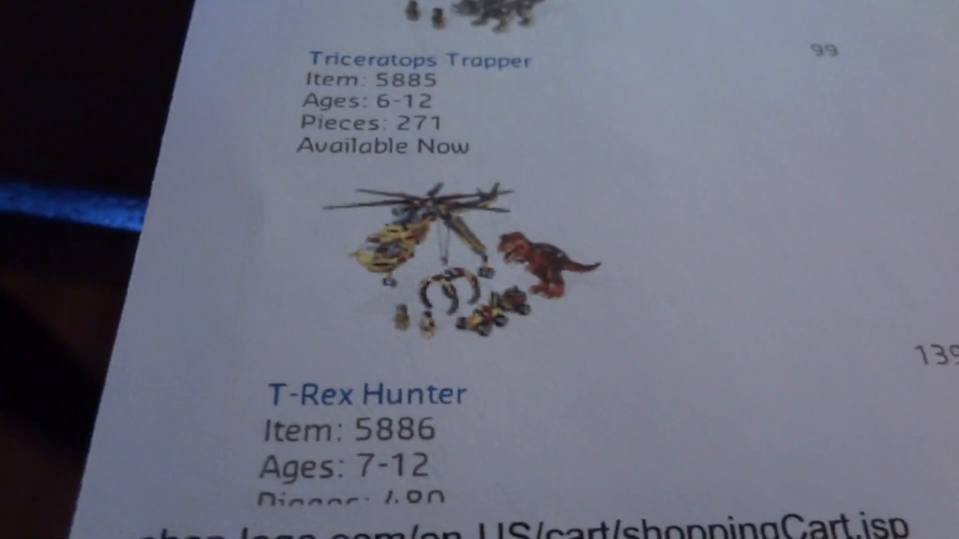